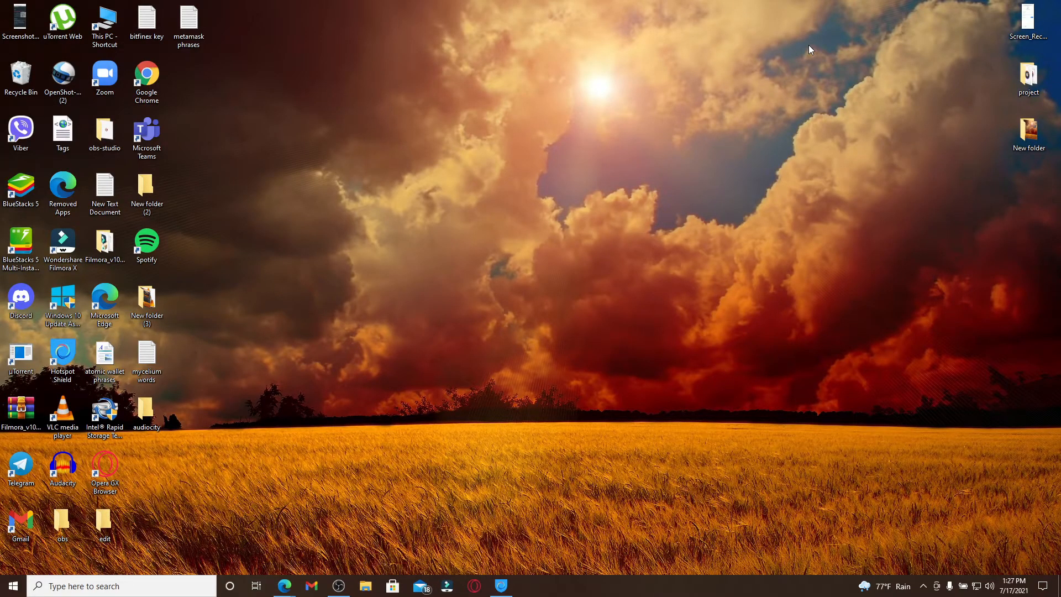
# Step: Begin Gusto's free signup, answer the payroll-this-year question, and focus the Full name field
pyautogui.click(62, 352)
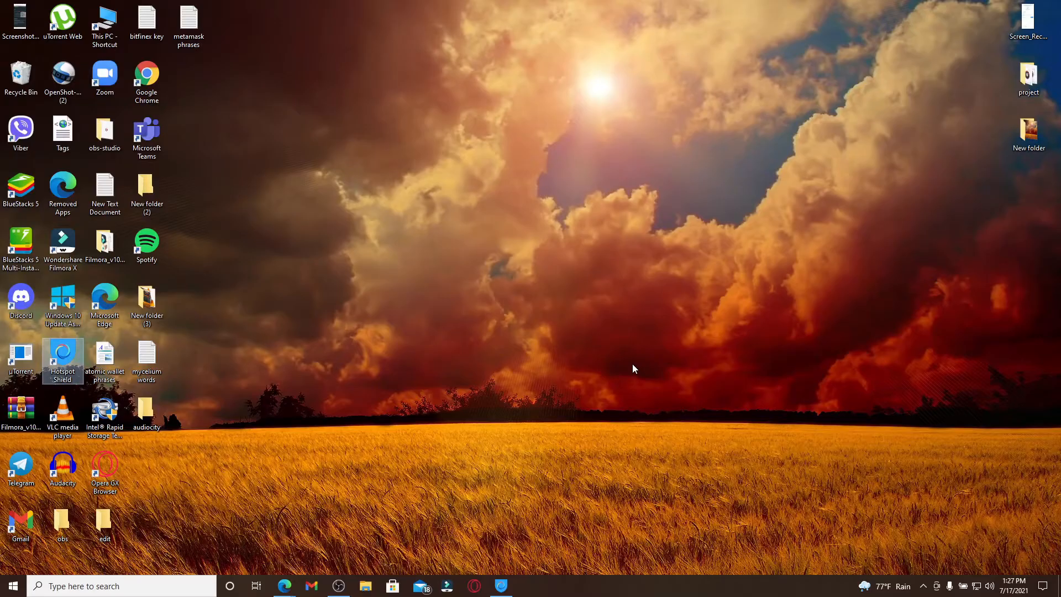
pyautogui.moveTo(567, 328)
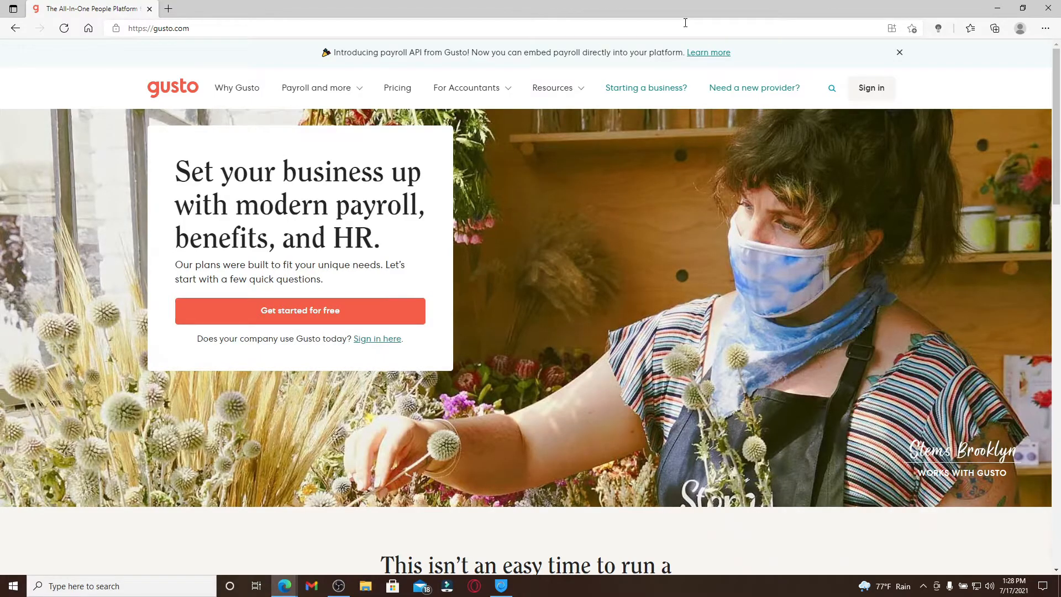
pyautogui.moveTo(309, 318)
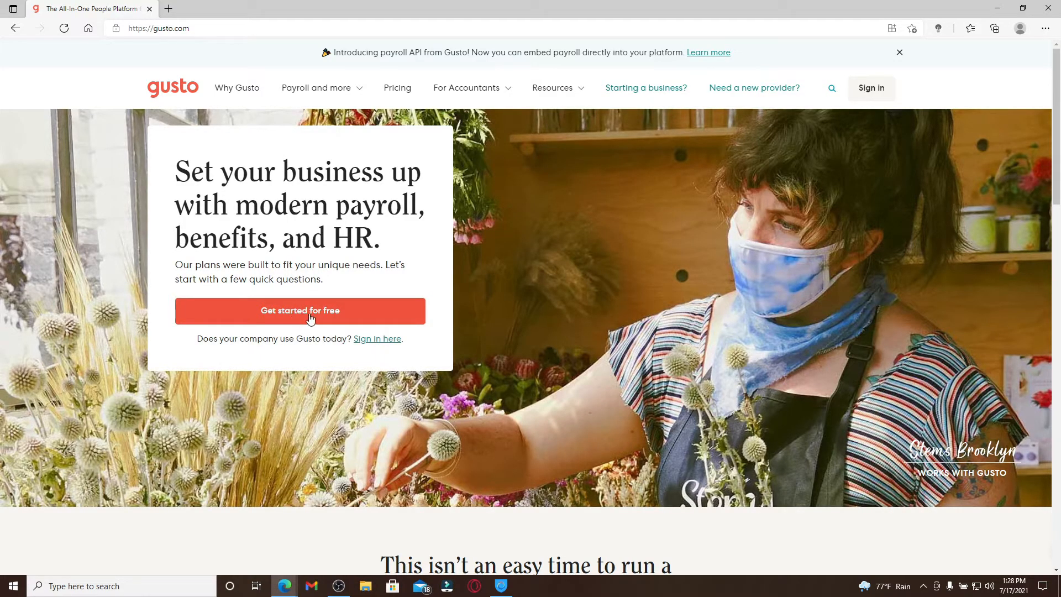
pyautogui.click(299, 310)
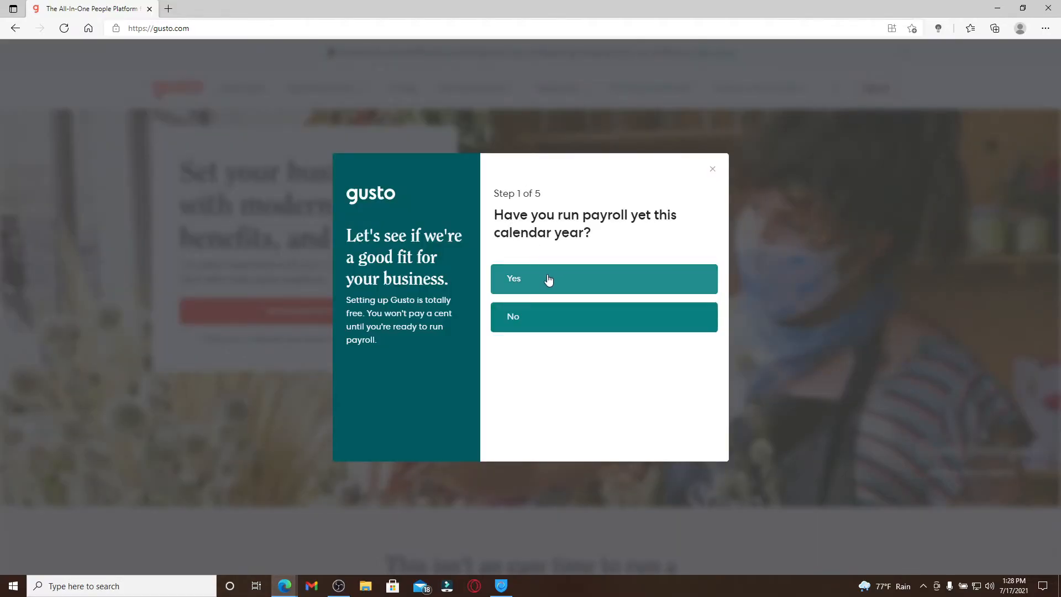
pyautogui.moveTo(530, 286)
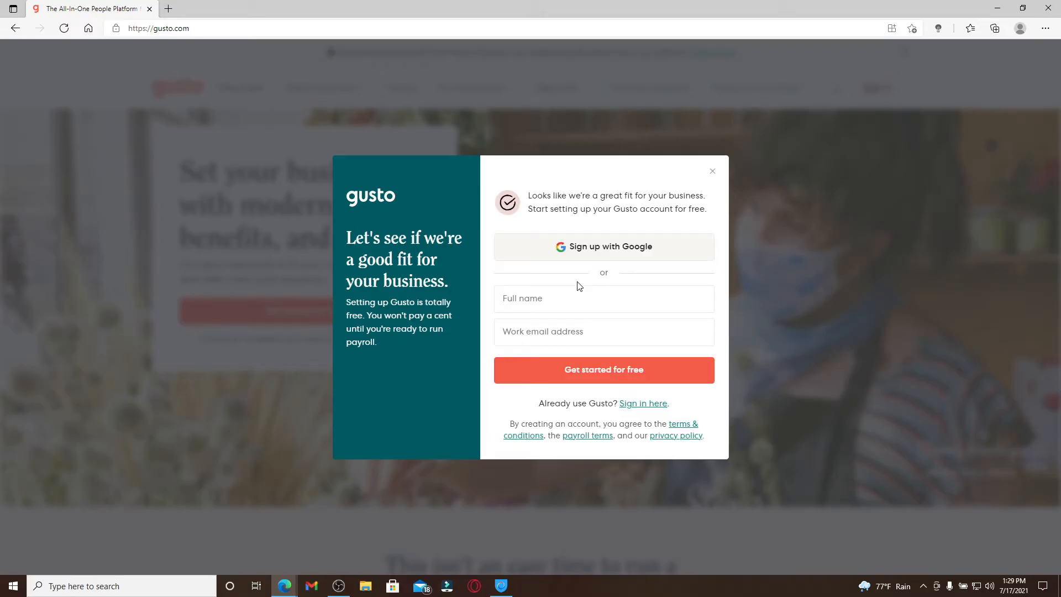
pyautogui.click(602, 298)
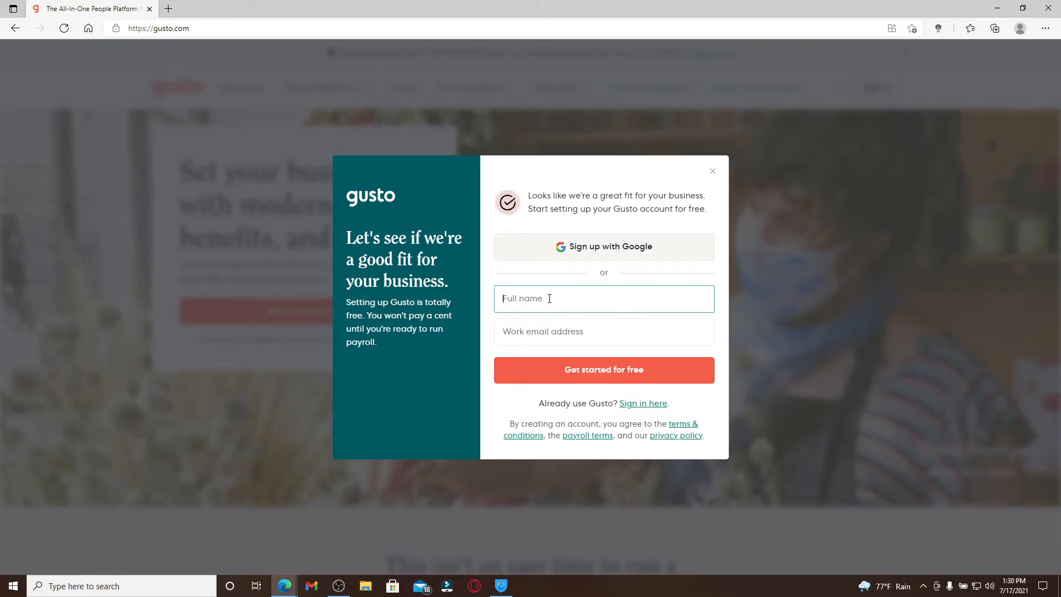
# Step: Sign up with Google and submit company name xyzcompany to create the account
pyautogui.click(602, 337)
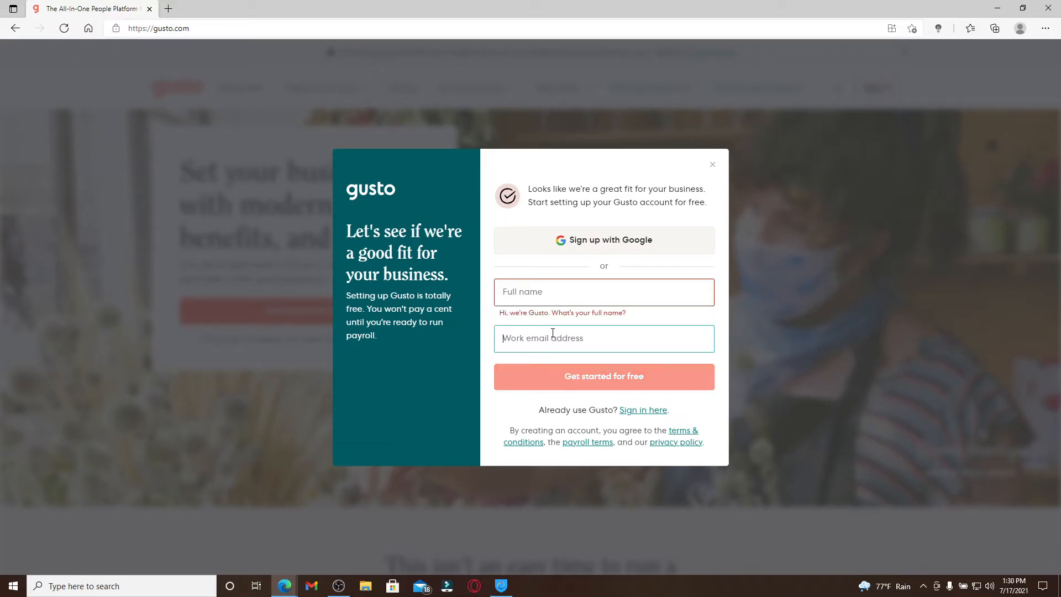
pyautogui.moveTo(602, 240)
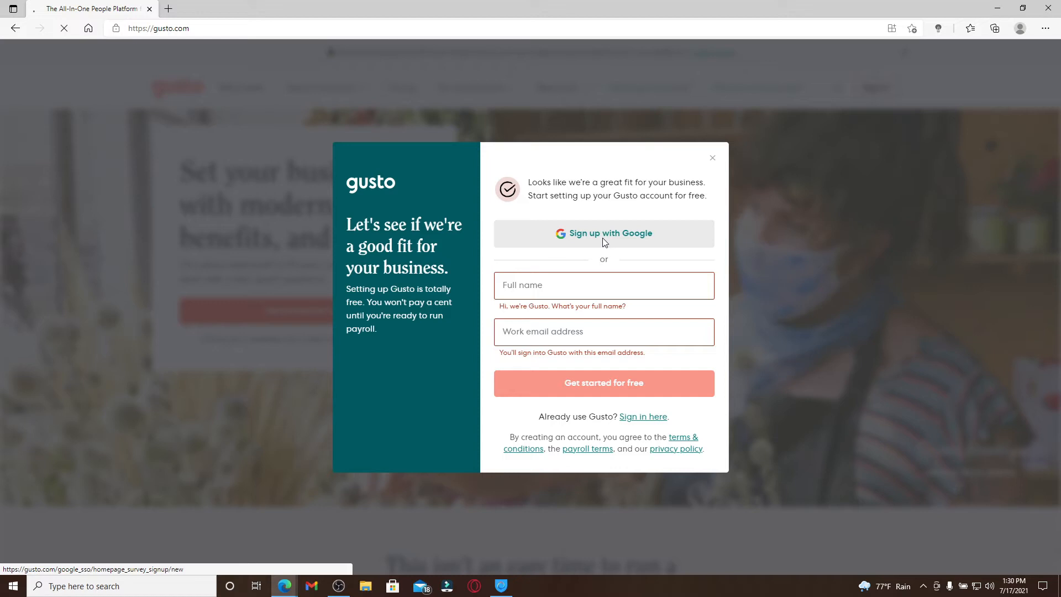
pyautogui.click(603, 233)
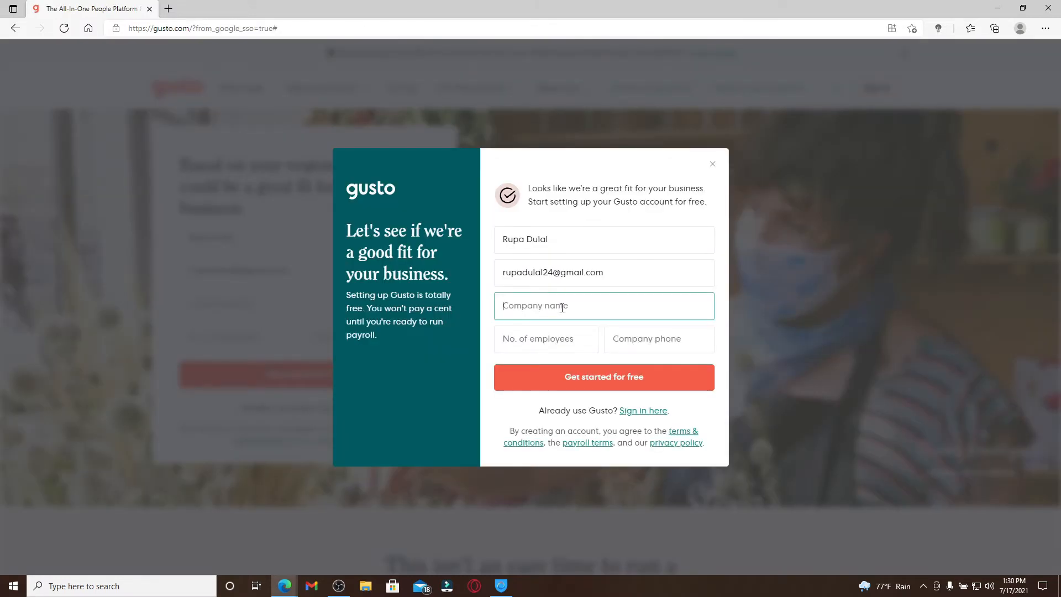
pyautogui.write('xyzcompany')
pyautogui.click(546, 338)
pyautogui.write('8')
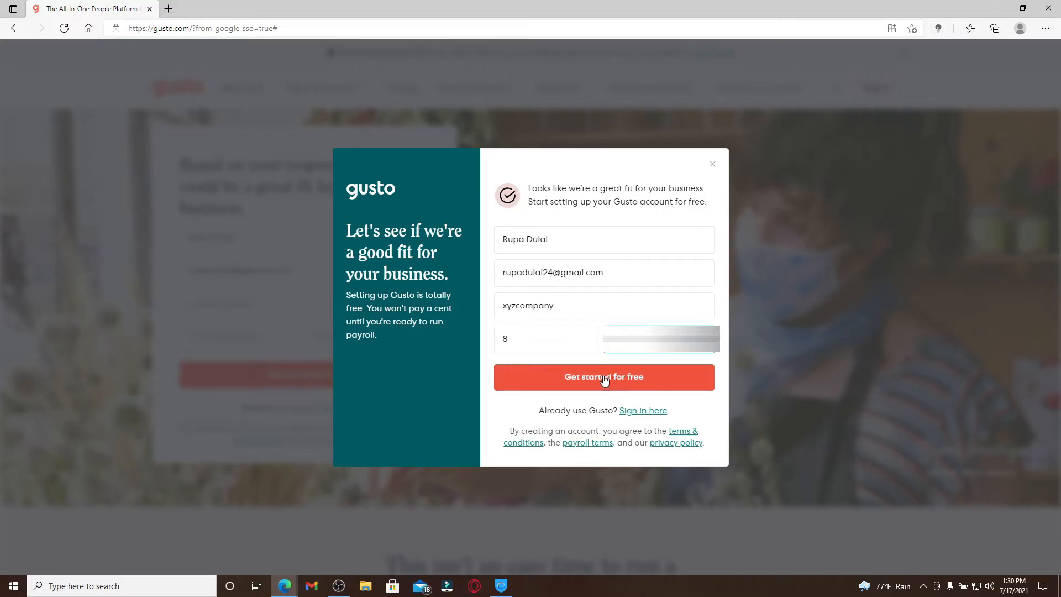
pyautogui.click(604, 377)
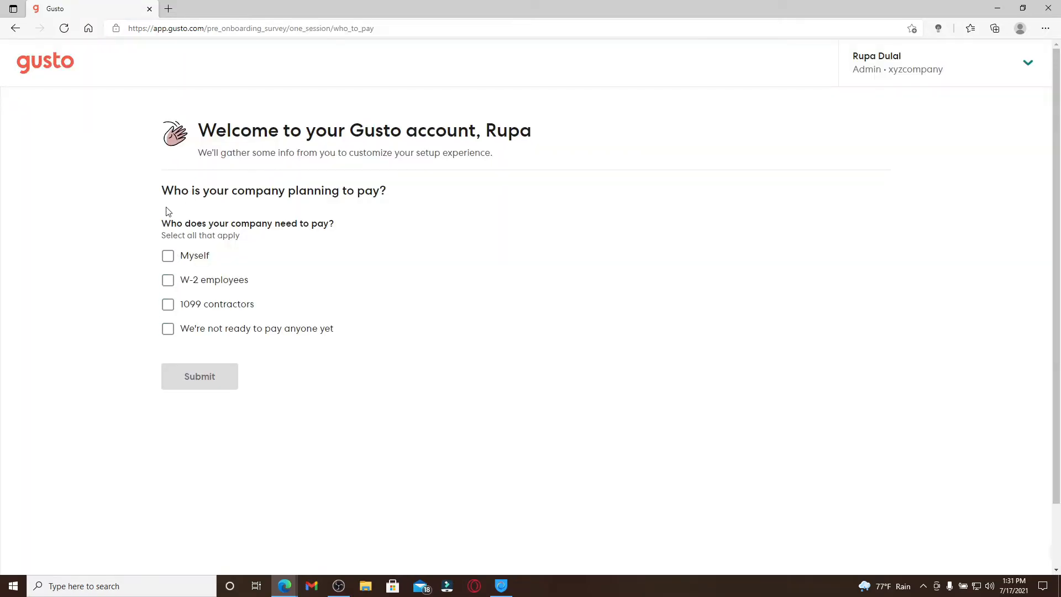
pyautogui.moveTo(139, 269)
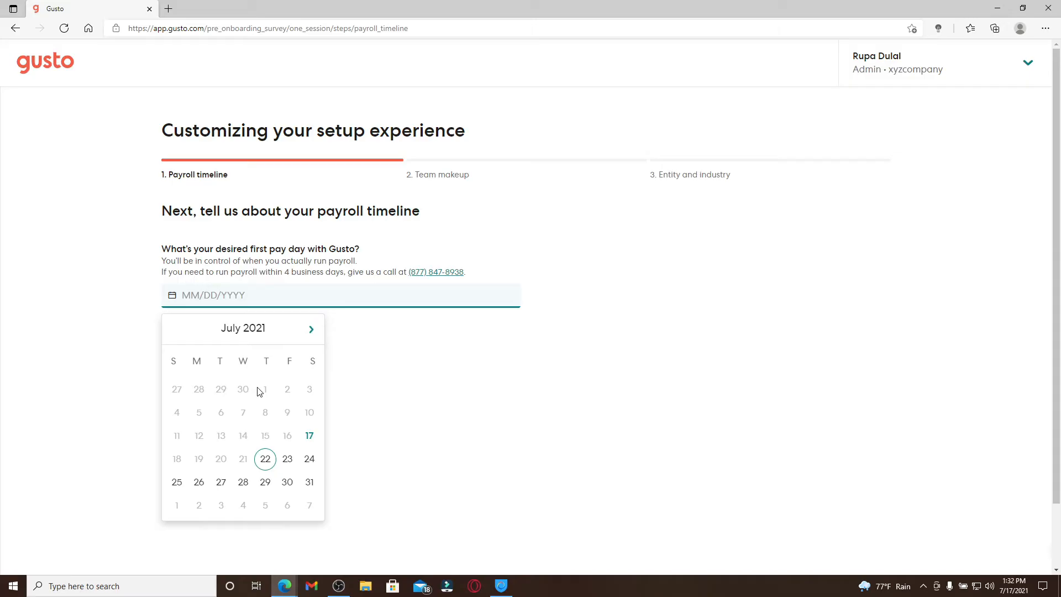
# Step: Set July 22, 2021 as the first pay day and submit the payroll timeline
pyautogui.click(265, 459)
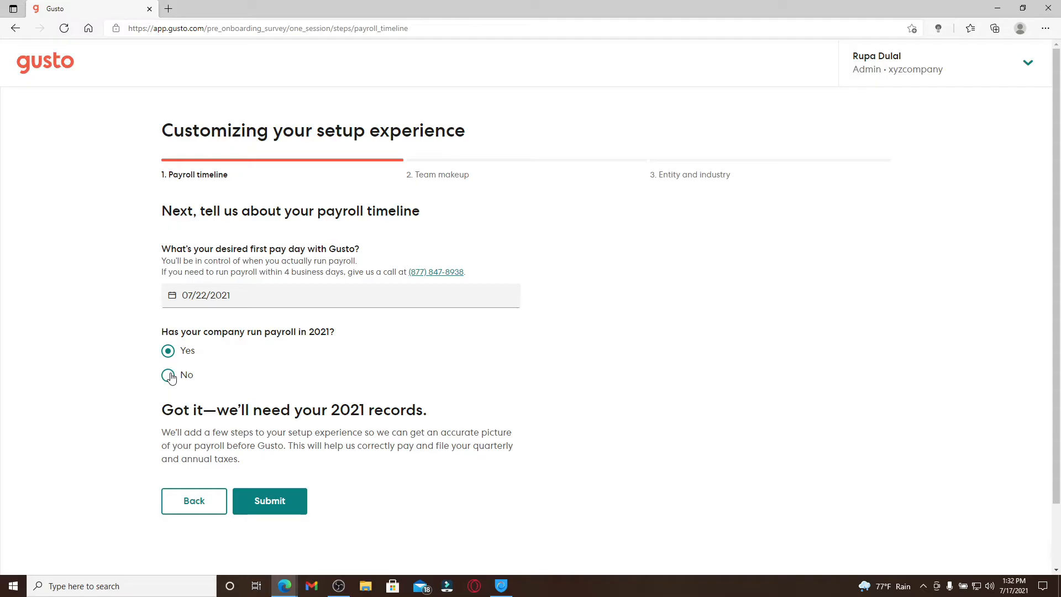
pyautogui.click(269, 500)
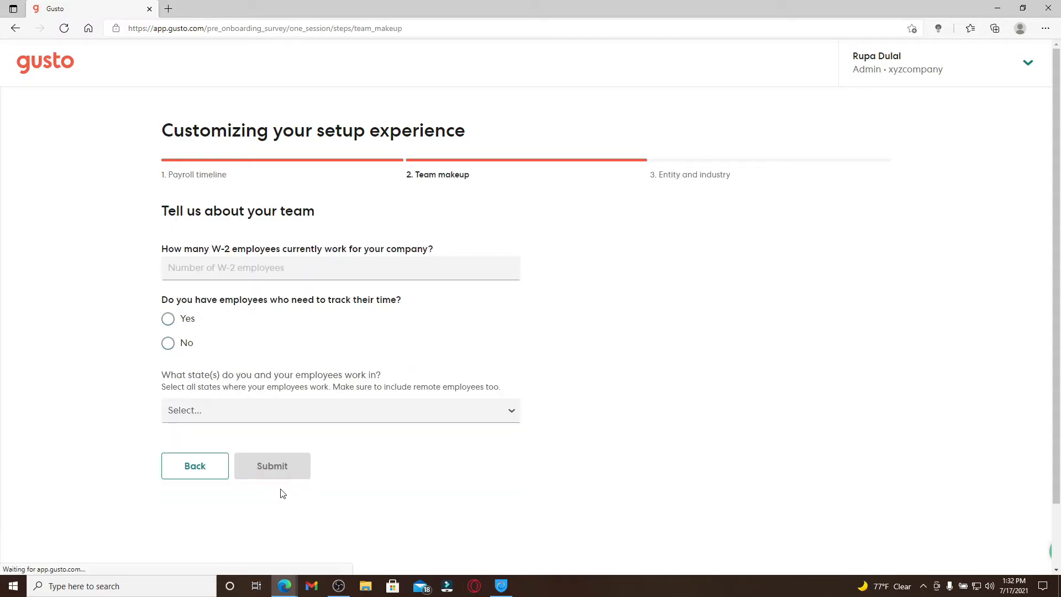
# Step: Enter 8 W-2 employees and answer No to time tracking
pyautogui.click(338, 267)
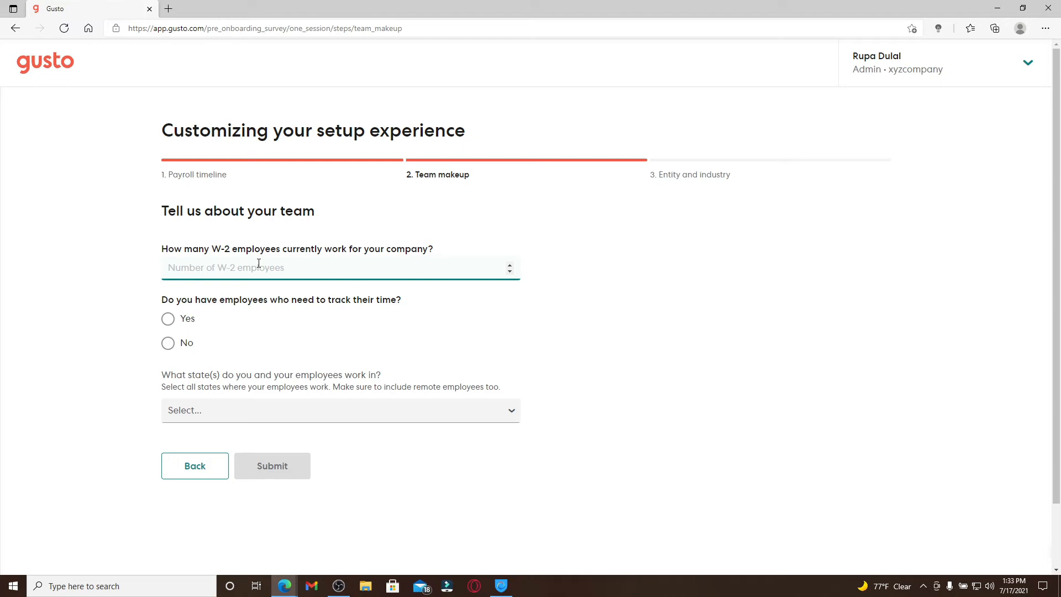
pyautogui.write('8')
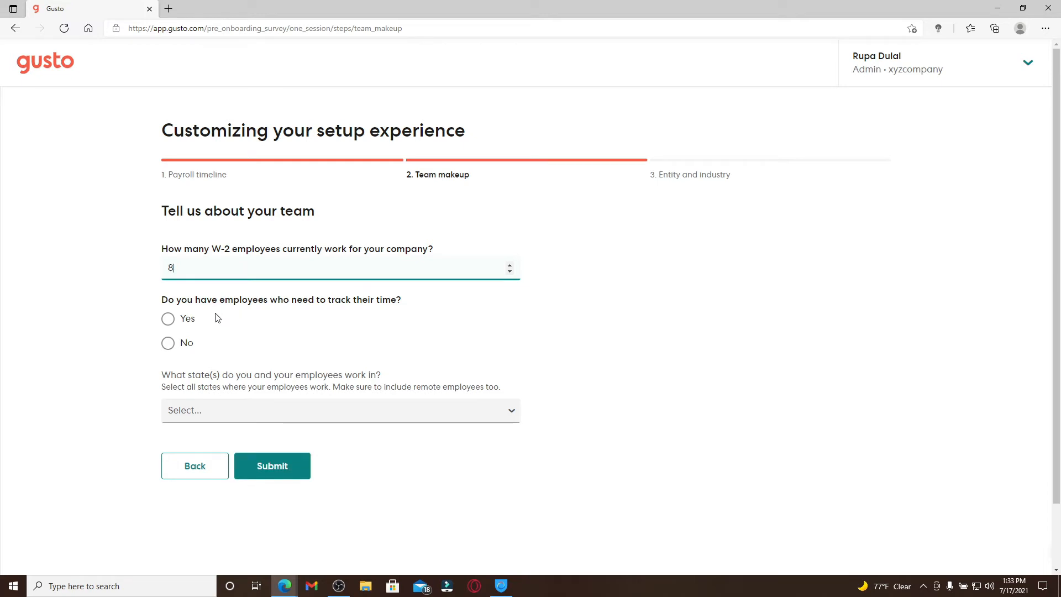
pyautogui.click(168, 318)
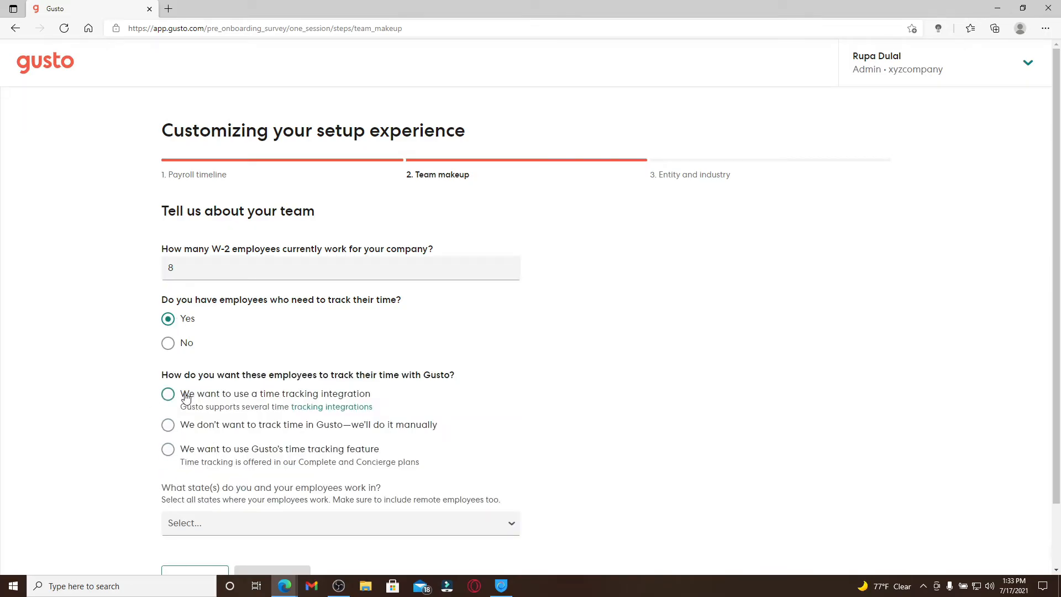
pyautogui.click(168, 343)
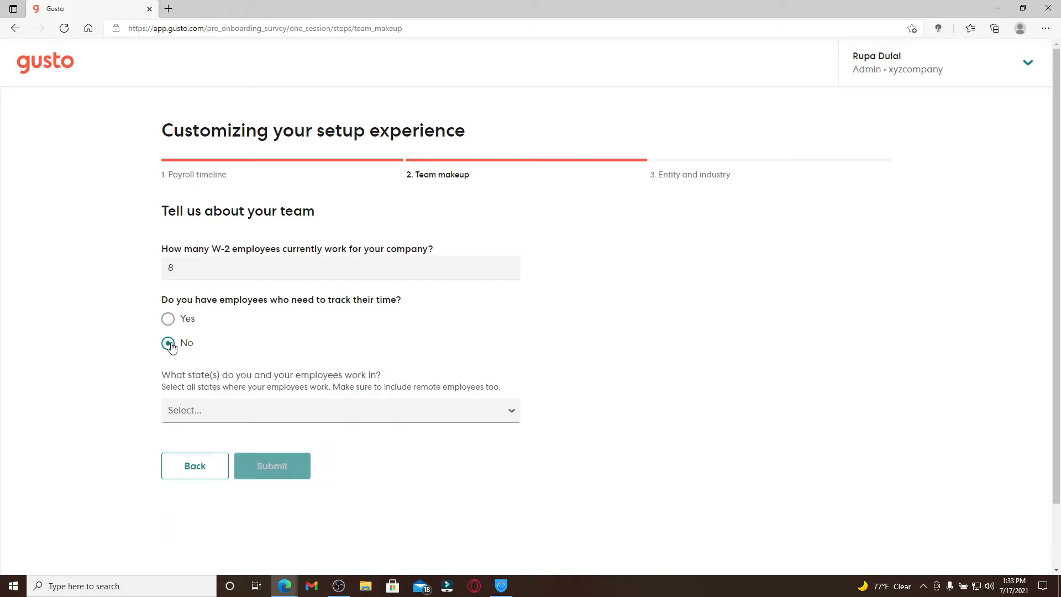
# Step: Choose Florida as the work state and submit the team makeup answers
pyautogui.click(341, 410)
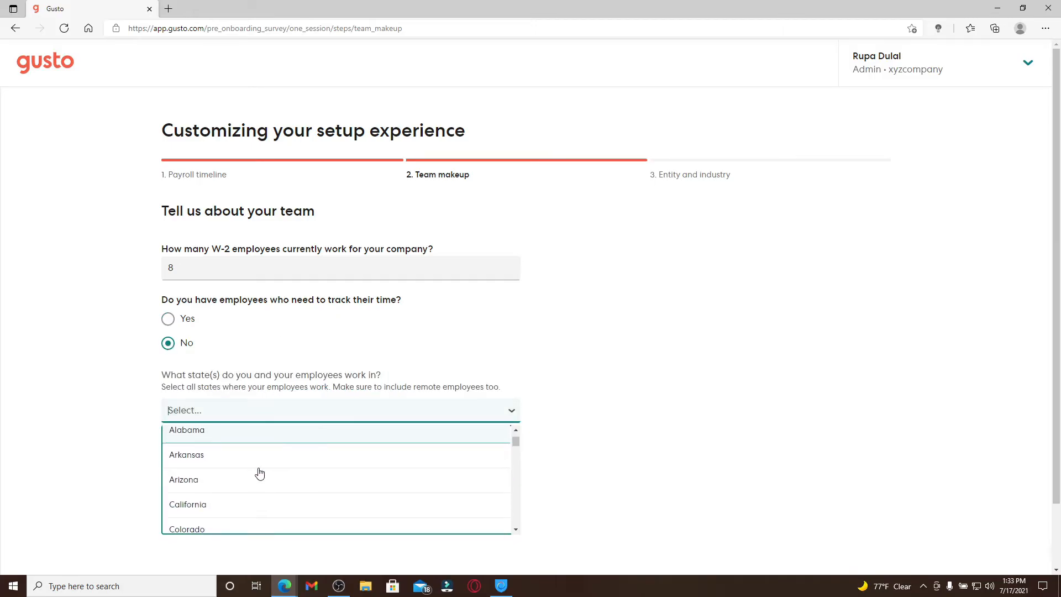
pyautogui.scroll(-3)
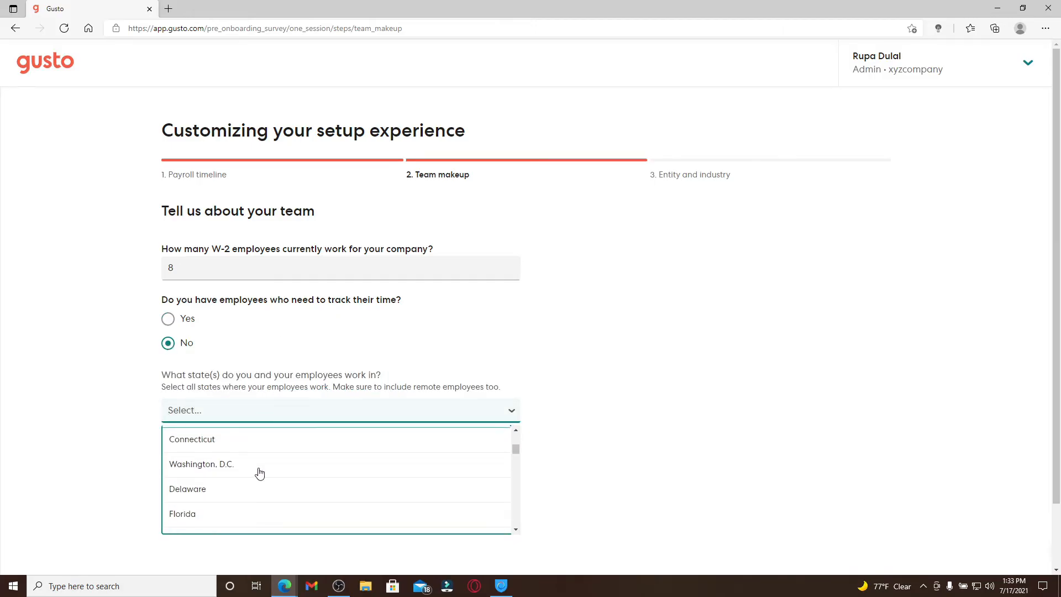
pyautogui.click(182, 513)
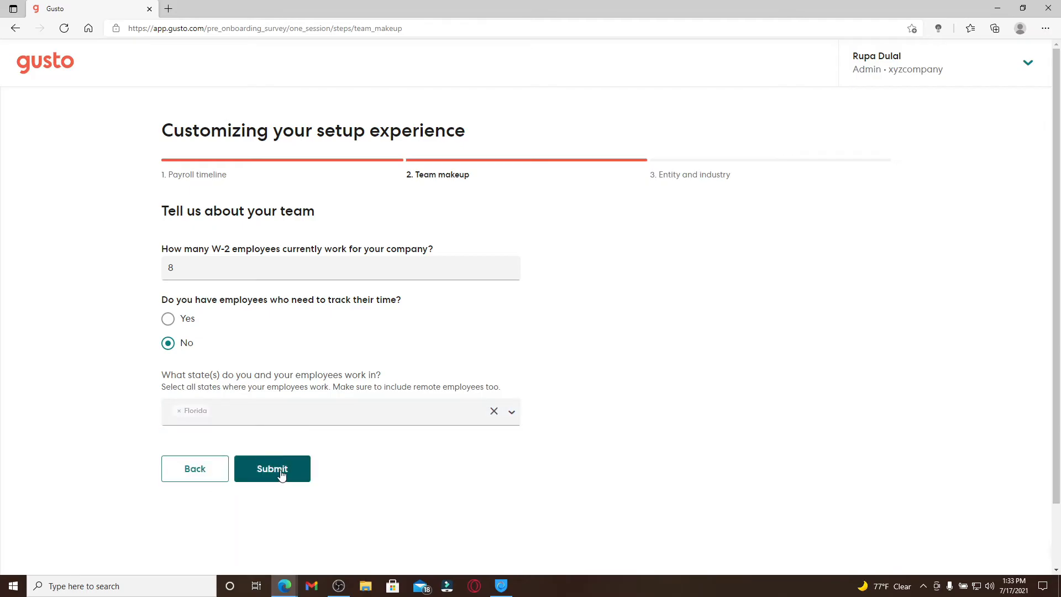
pyautogui.click(272, 468)
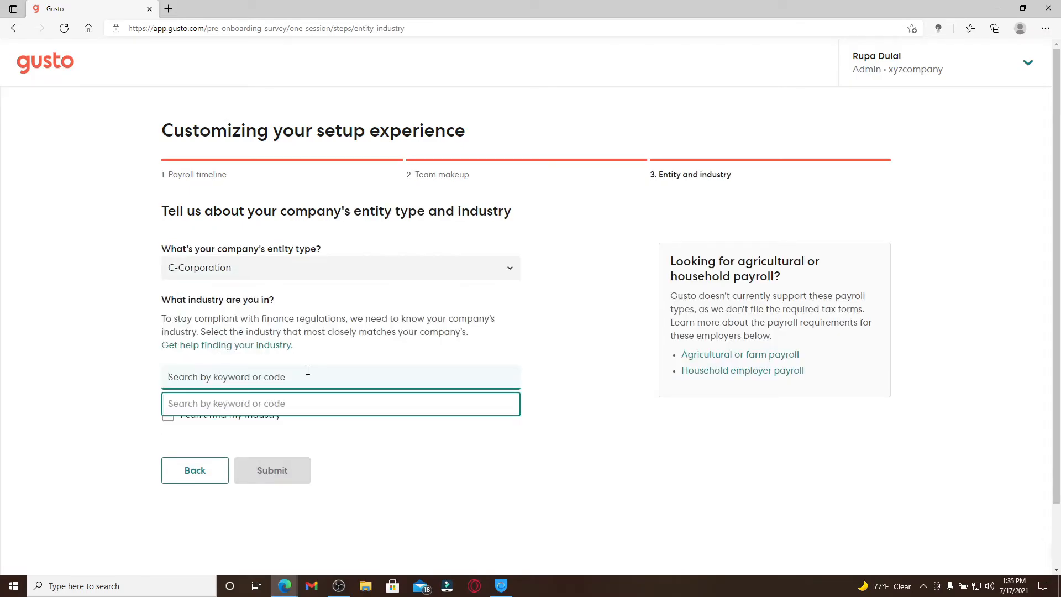
pyautogui.moveTo(352, 343)
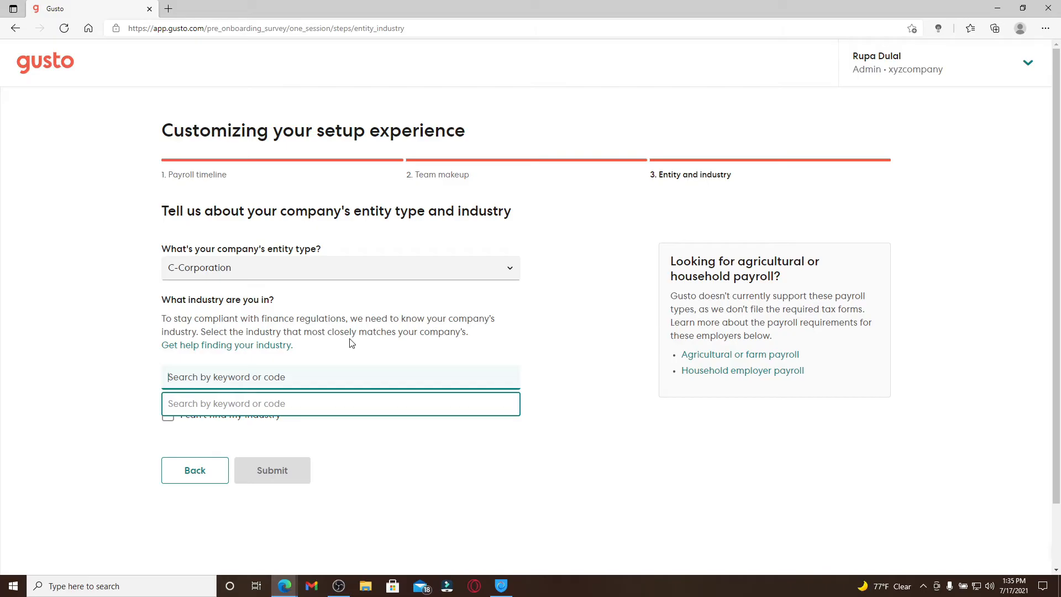
# Step: Search 'constr', pick Industrial Building Construction, and submit the entity and industry step
pyautogui.write('constr')
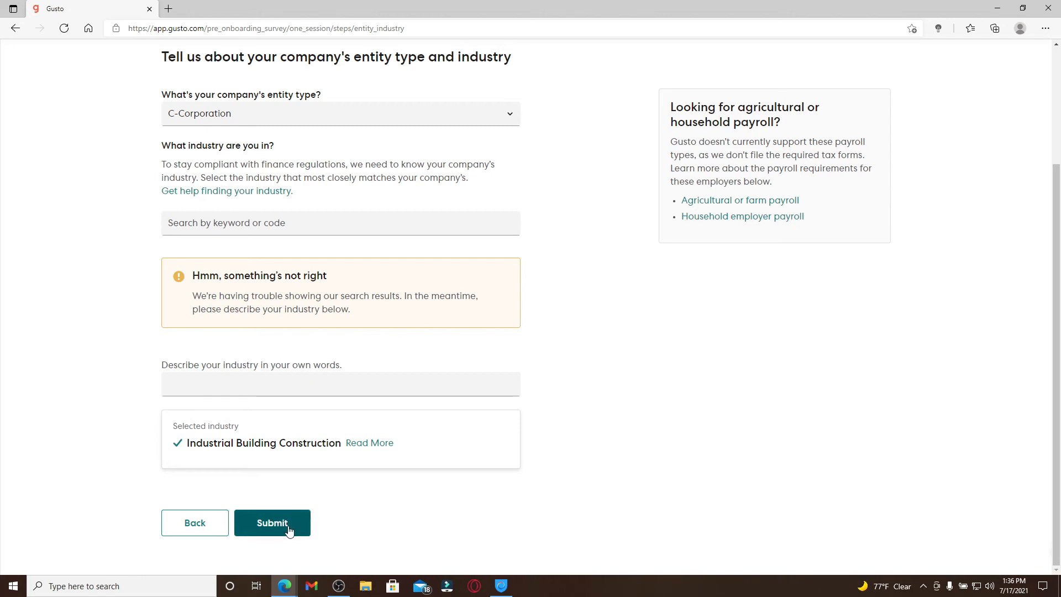
pyautogui.click(272, 522)
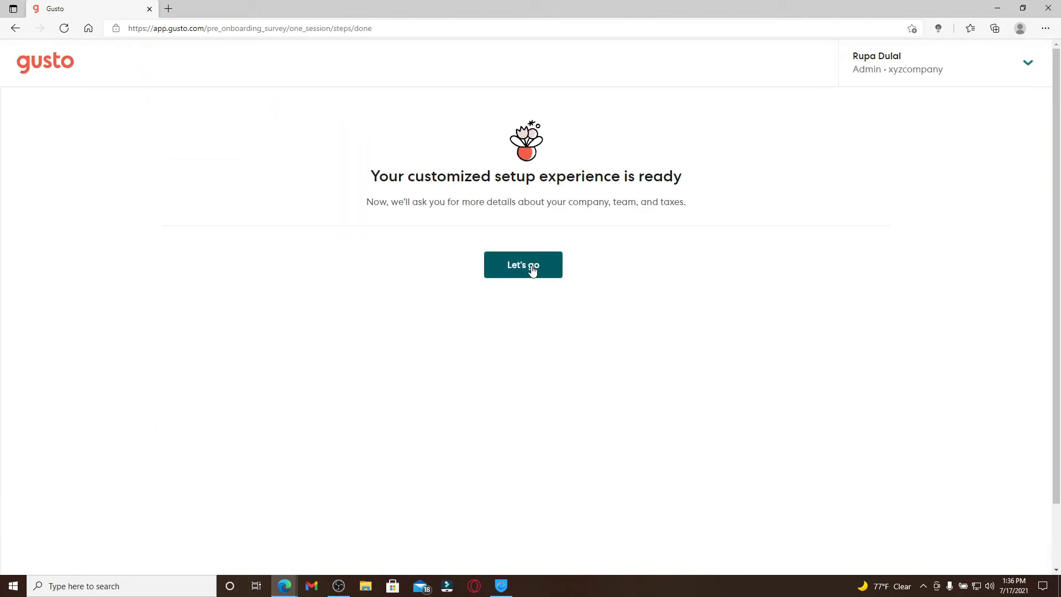
# Step: Launch the customized setup, review the company address form, and open Settings' Gusto admins tab
pyautogui.click(522, 265)
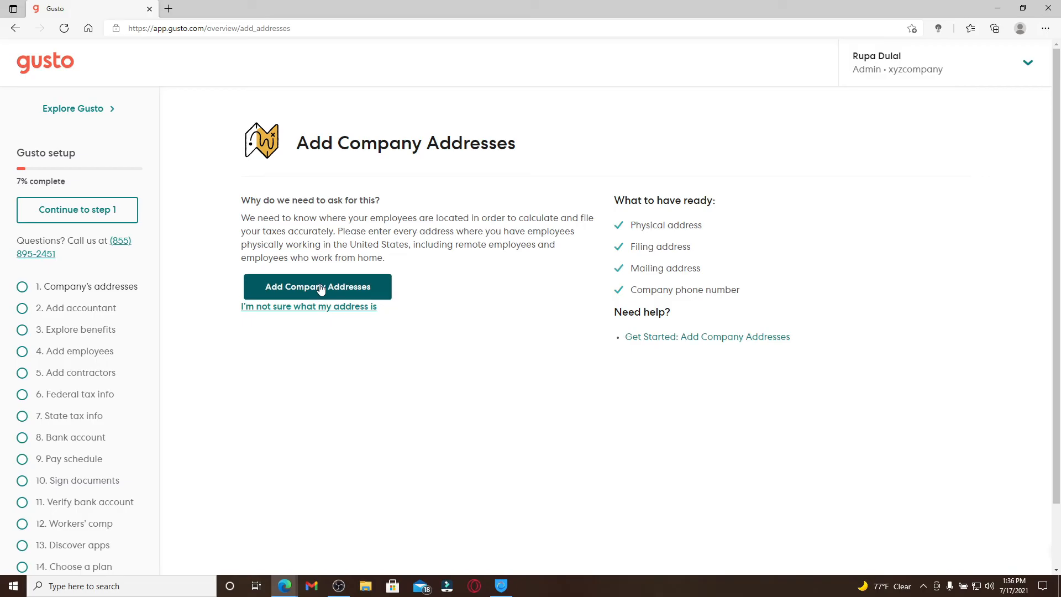
pyautogui.click(316, 286)
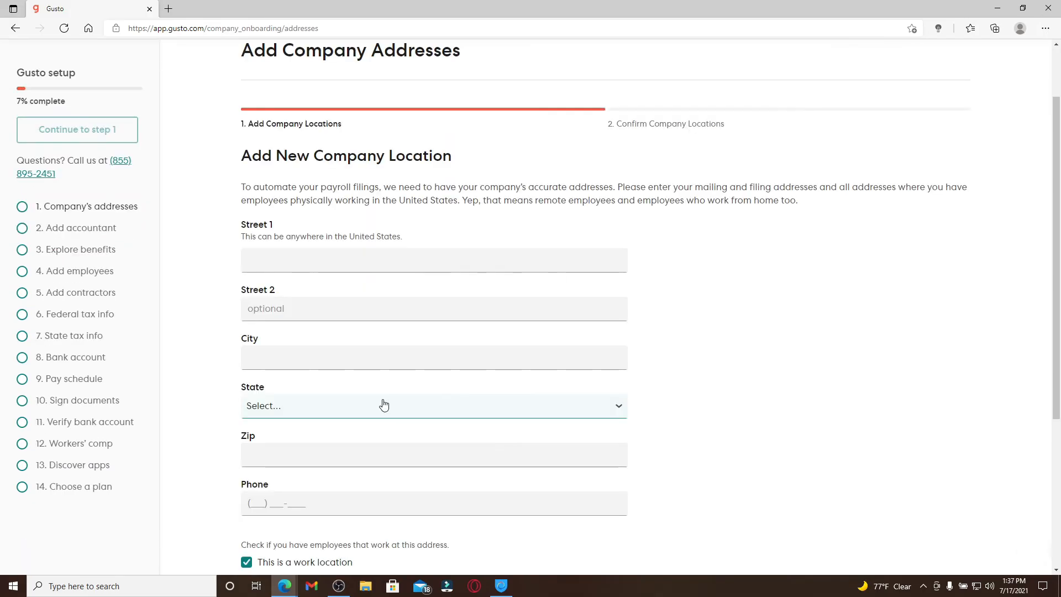
pyautogui.scroll(-3)
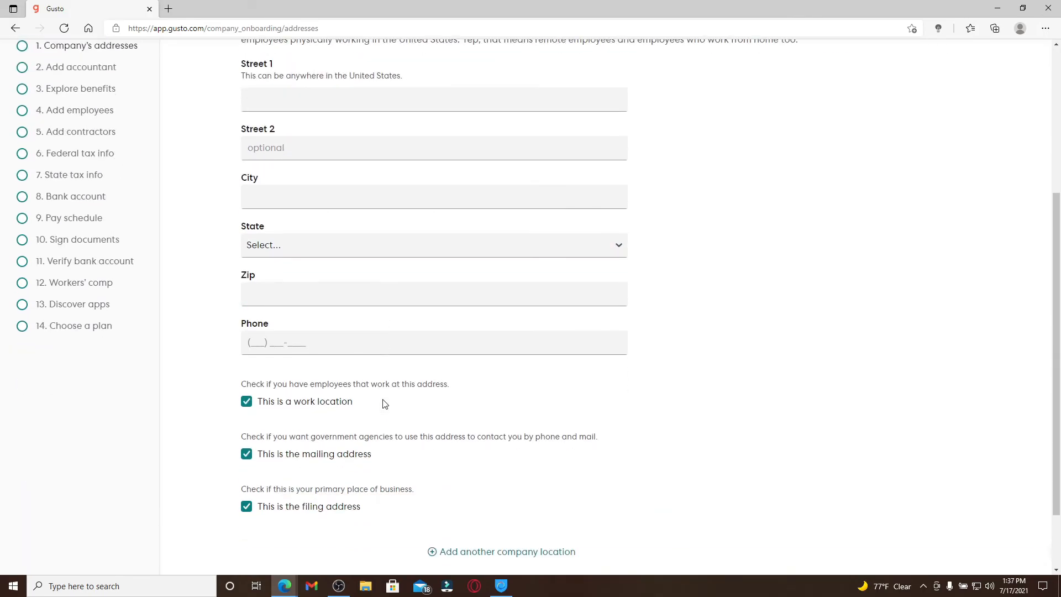
pyautogui.scroll(-3)
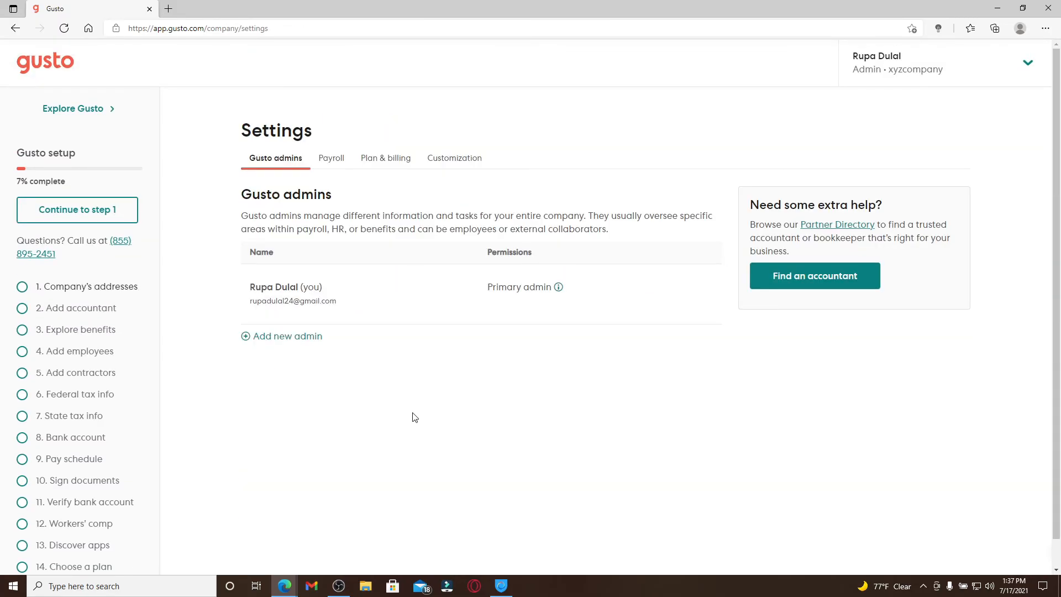
pyautogui.moveTo(470, 386)
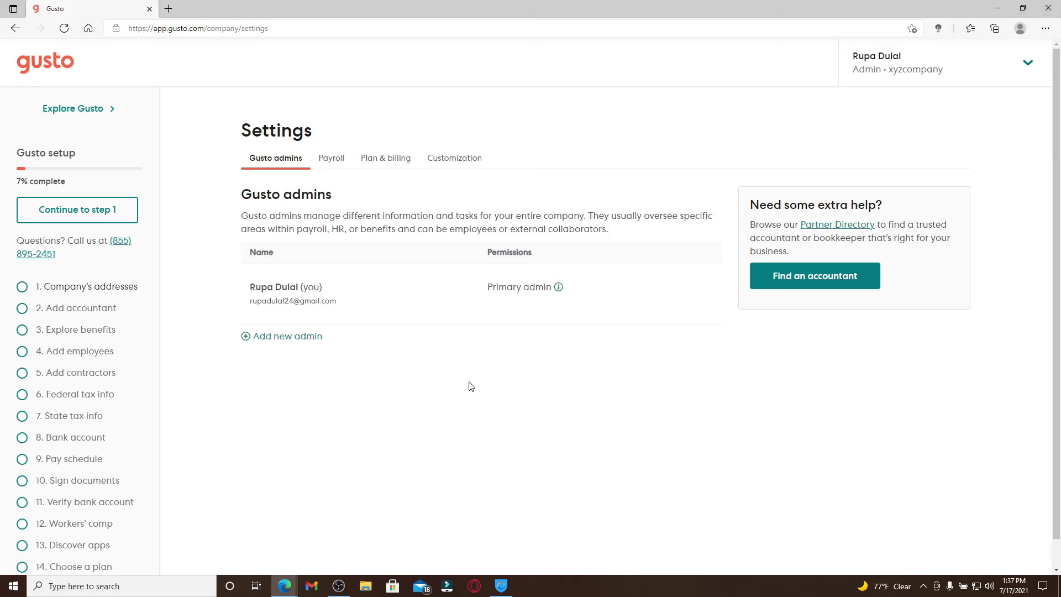
pyautogui.click(386, 157)
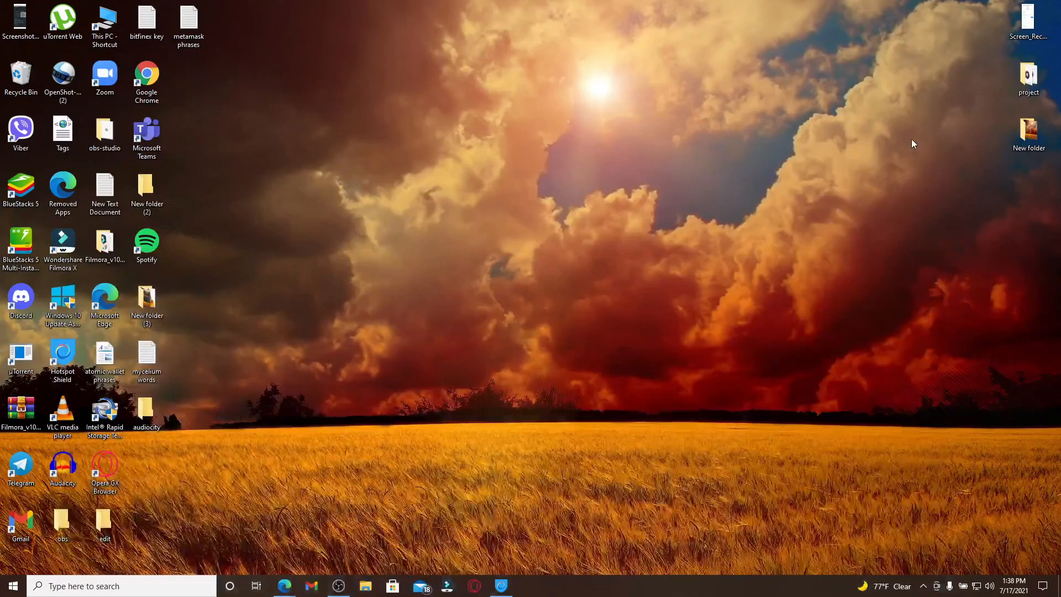
pyautogui.moveTo(545, 179)
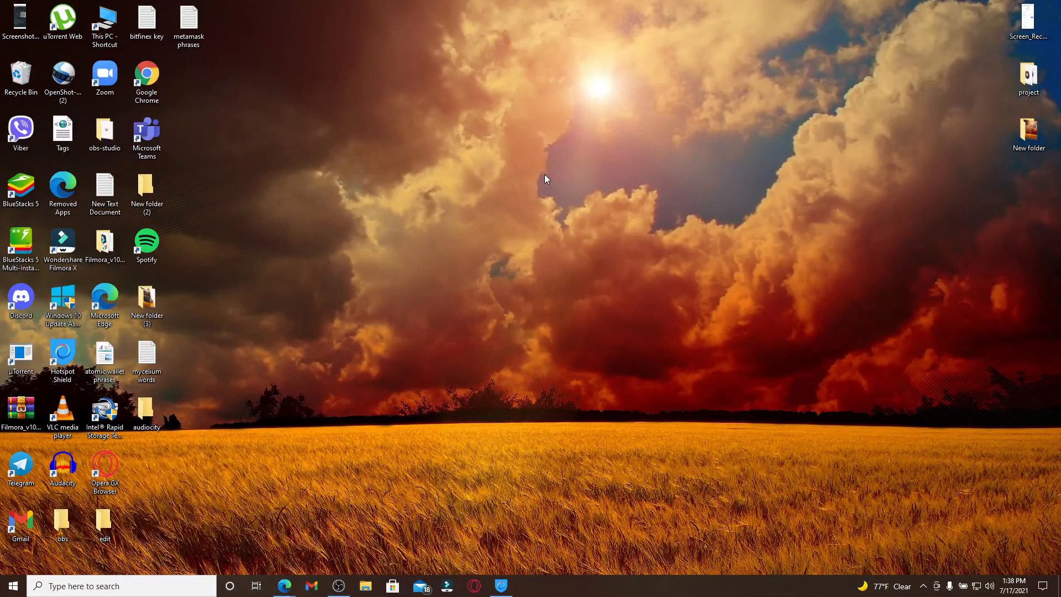